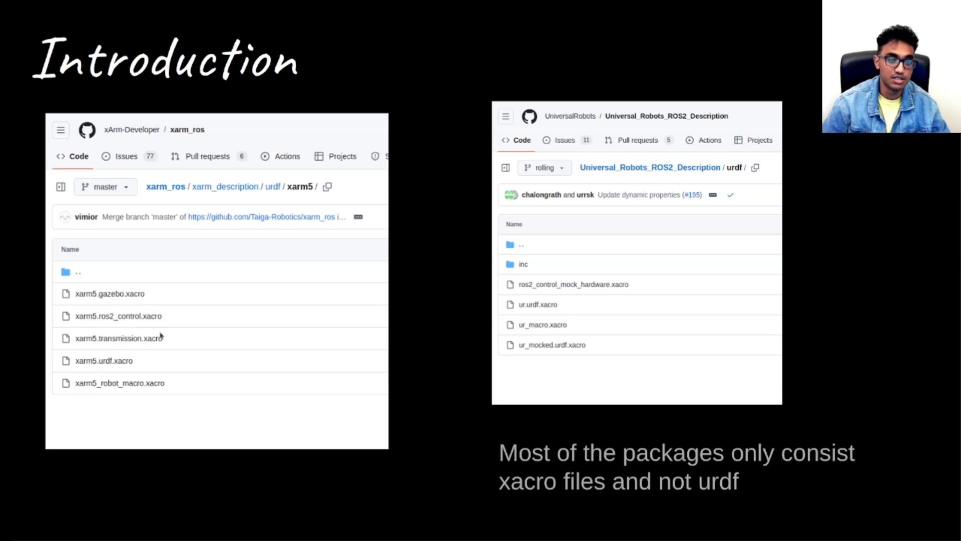
mouse_move(256, 394)
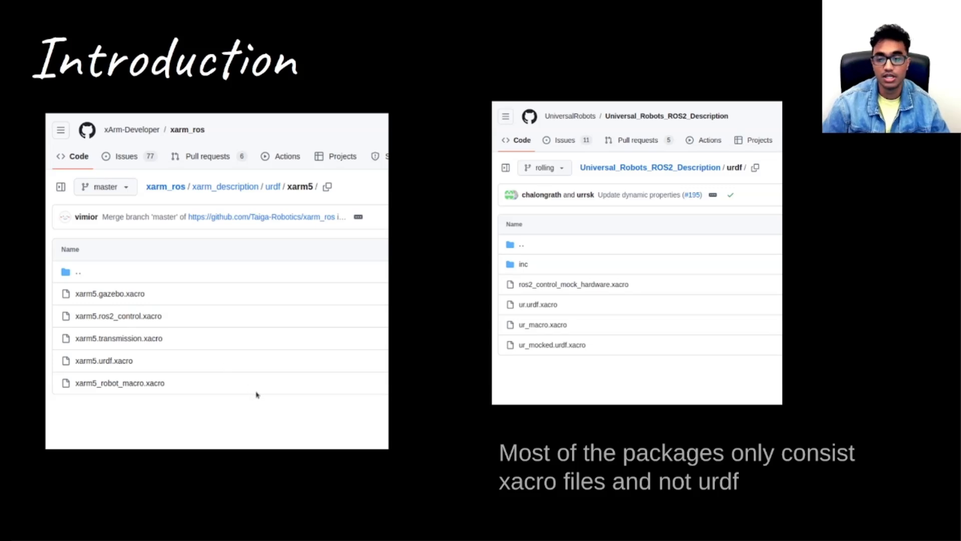
mouse_move(779, 390)
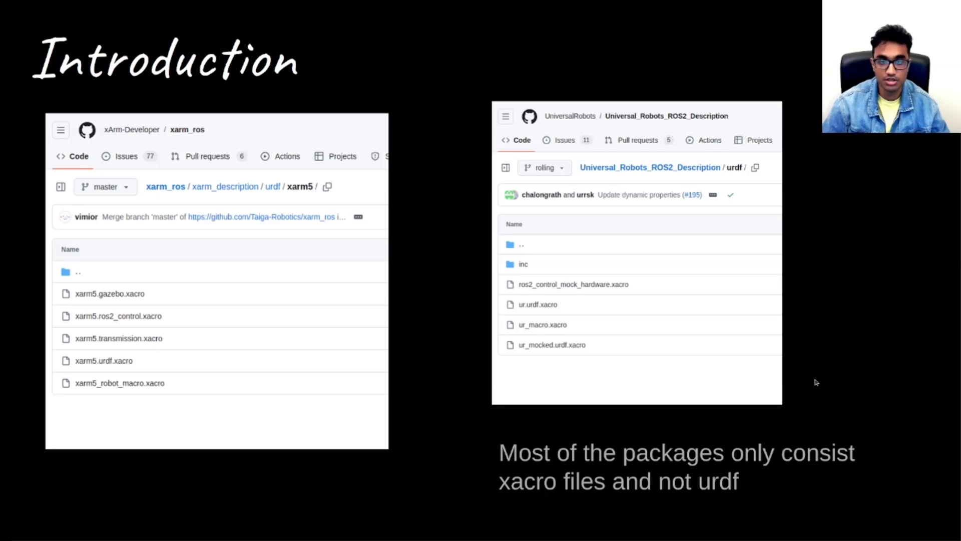
Advance to the 'Xacro -> URDF' slide on why the converted xacro gives an empty robot
key("Right")
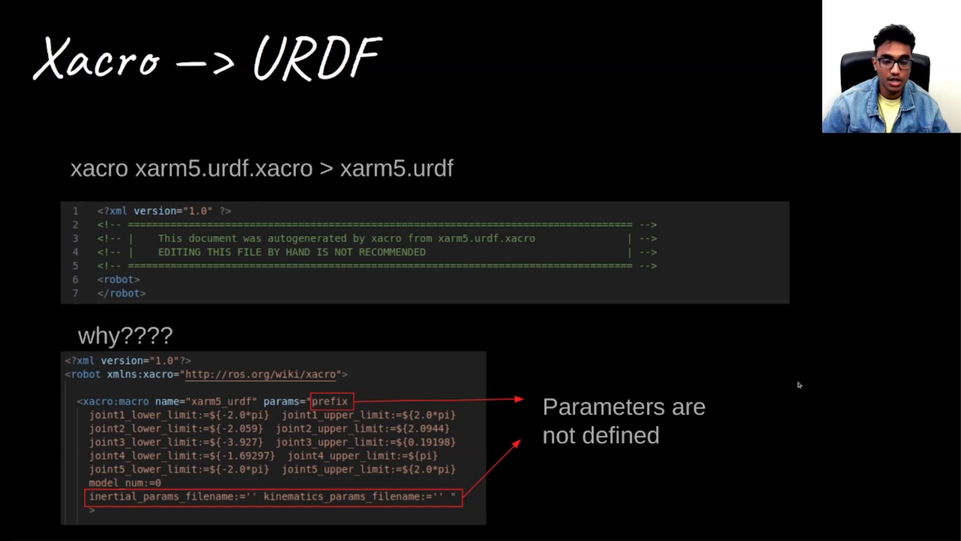
mouse_move(246, 187)
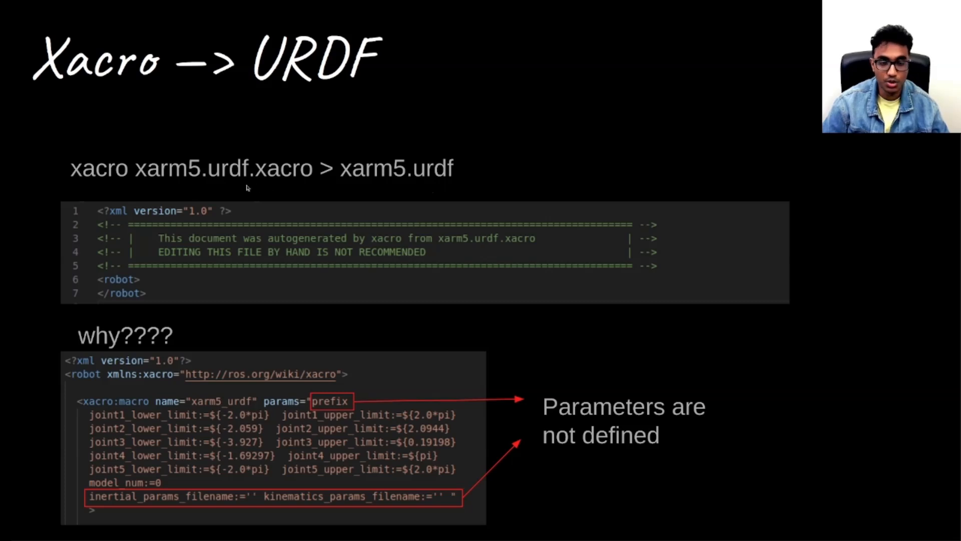
mouse_move(190, 279)
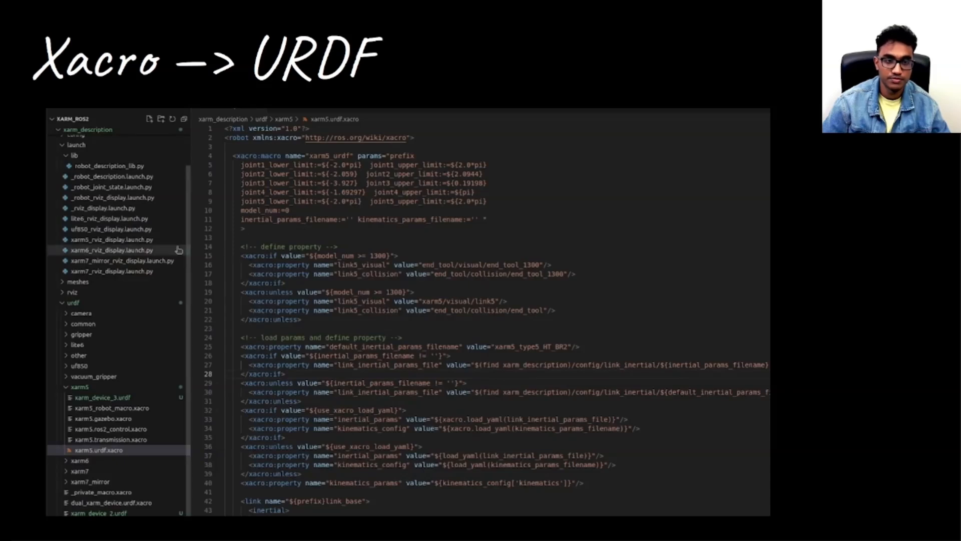
mouse_move(110, 239)
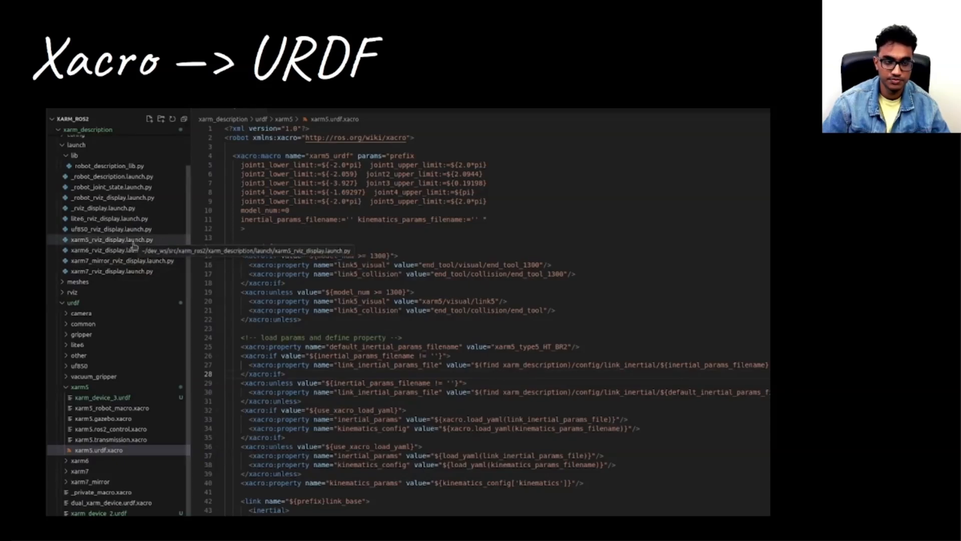
Trace xarm5_rviz_display.launch.py through _robot_rviz_display and _robot_description to robot_description_lib.py
left_click(109, 239)
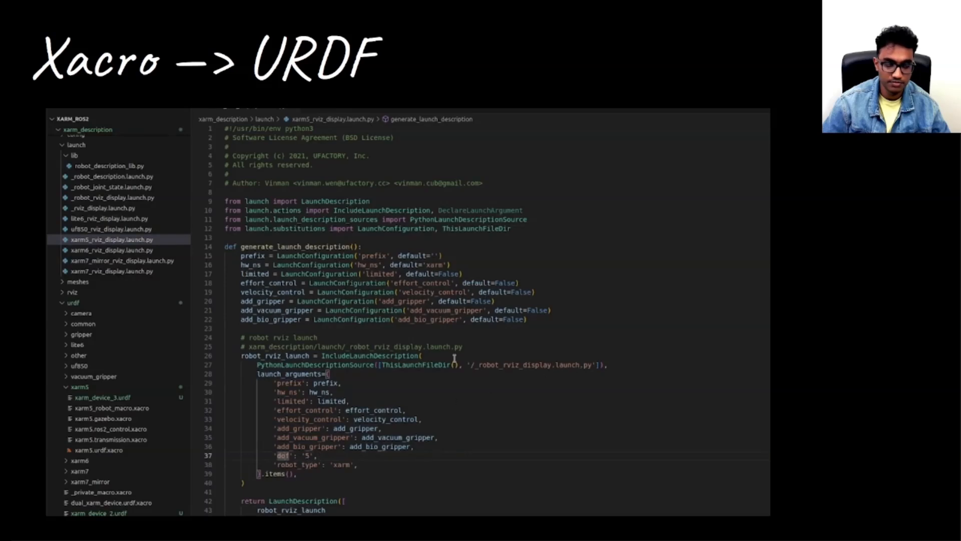
mouse_move(95, 208)
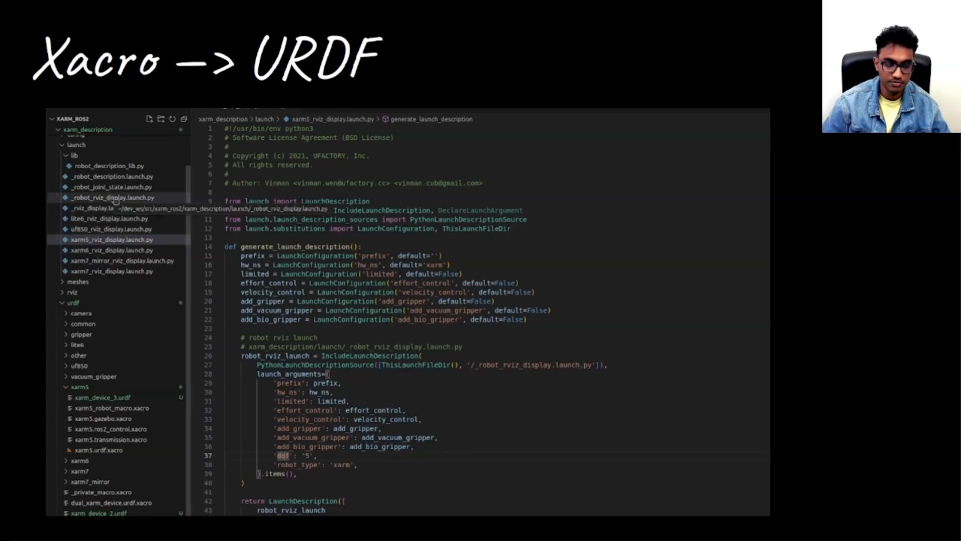
left_click(112, 196)
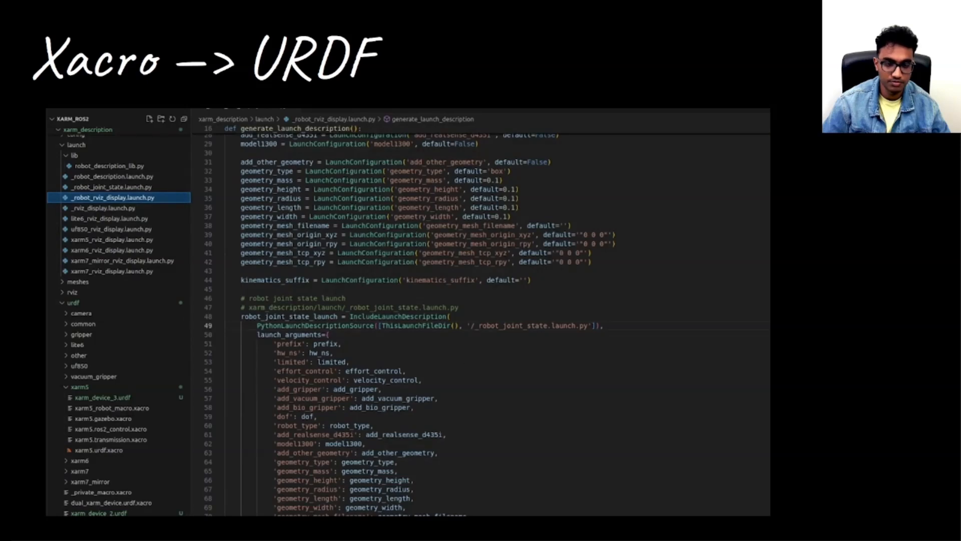
mouse_move(561, 325)
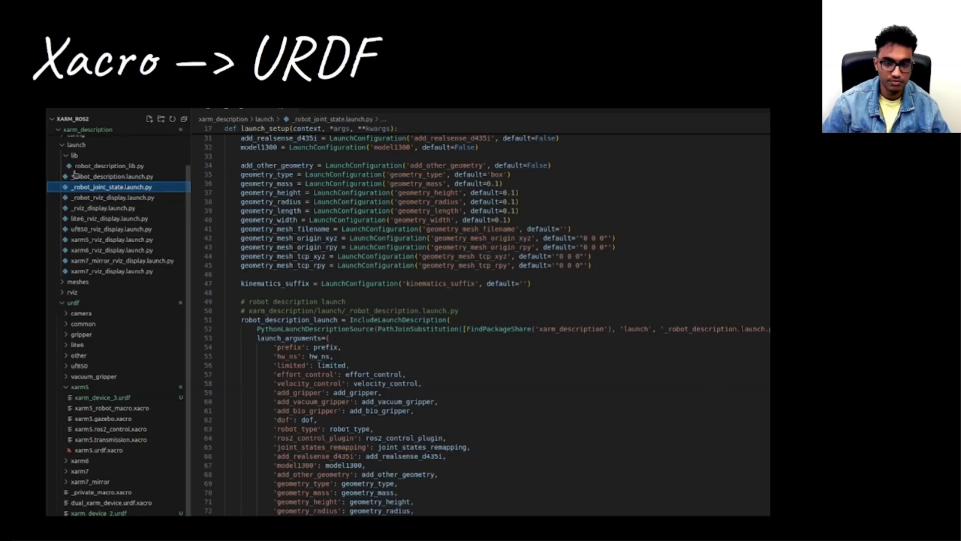
left_click(113, 175)
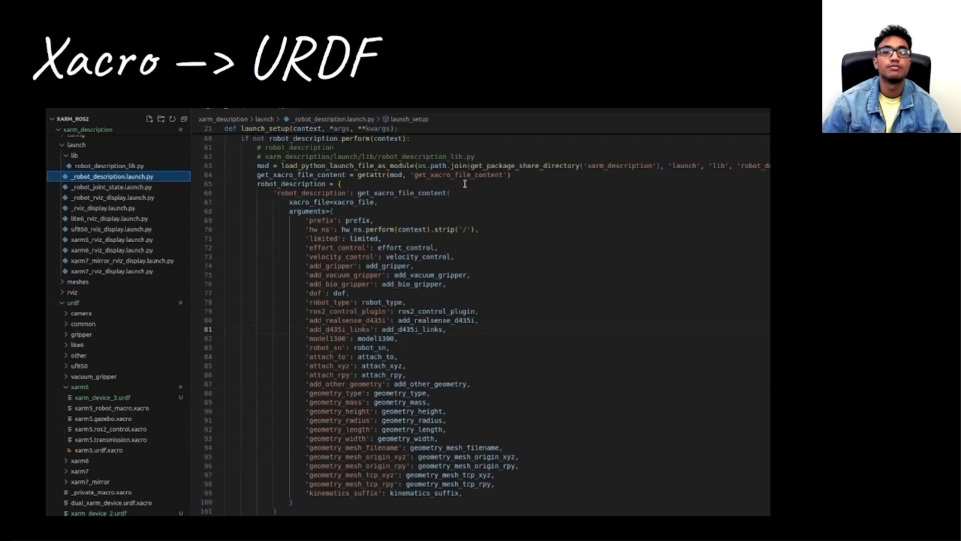
mouse_move(431, 241)
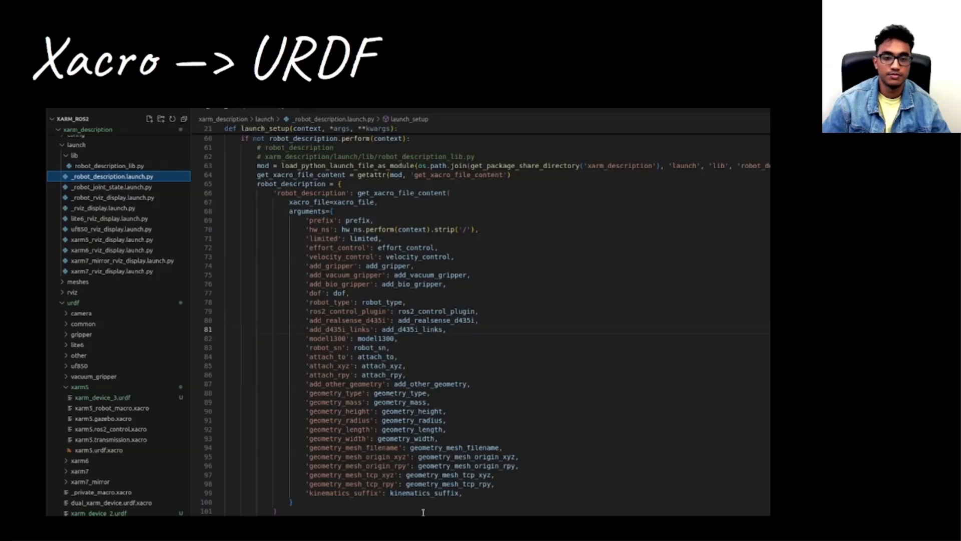
left_click(109, 165)
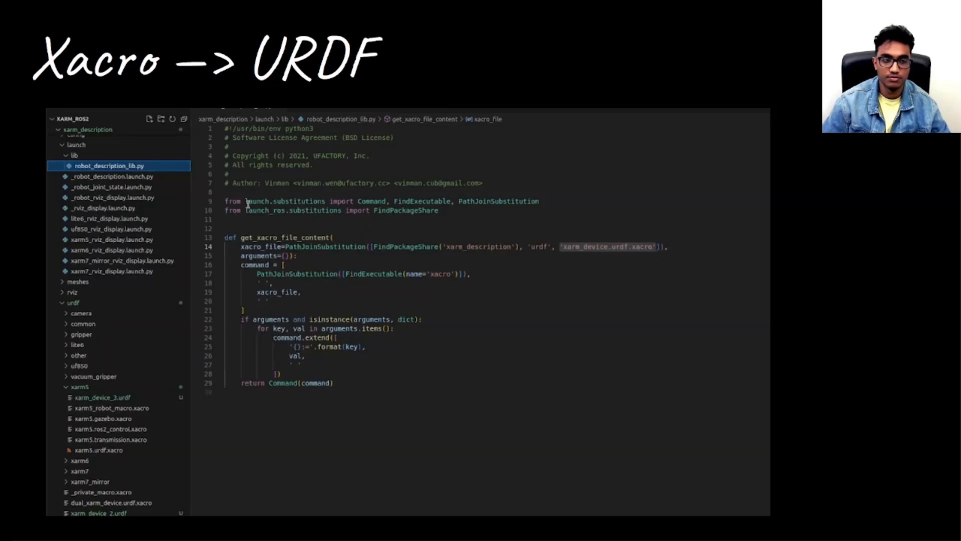
Reopen _robot_description.launch.py to show the argument list passed to get_xacro_file_content
left_click(110, 177)
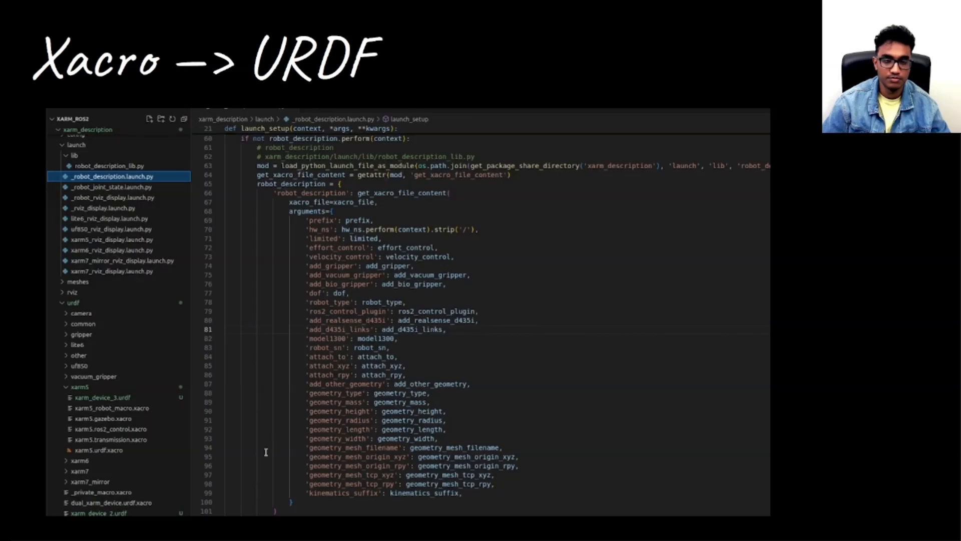
mouse_move(98, 429)
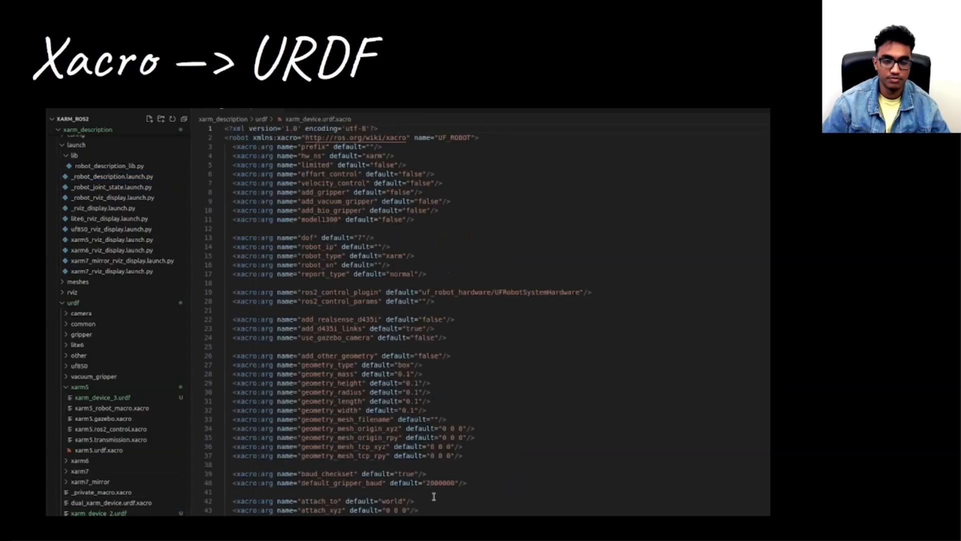
mouse_move(453, 394)
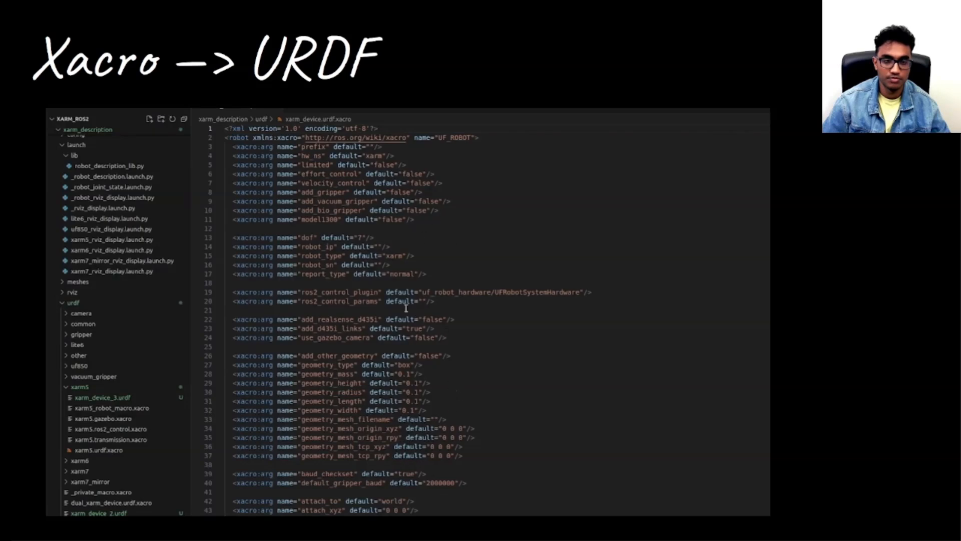
mouse_move(288, 184)
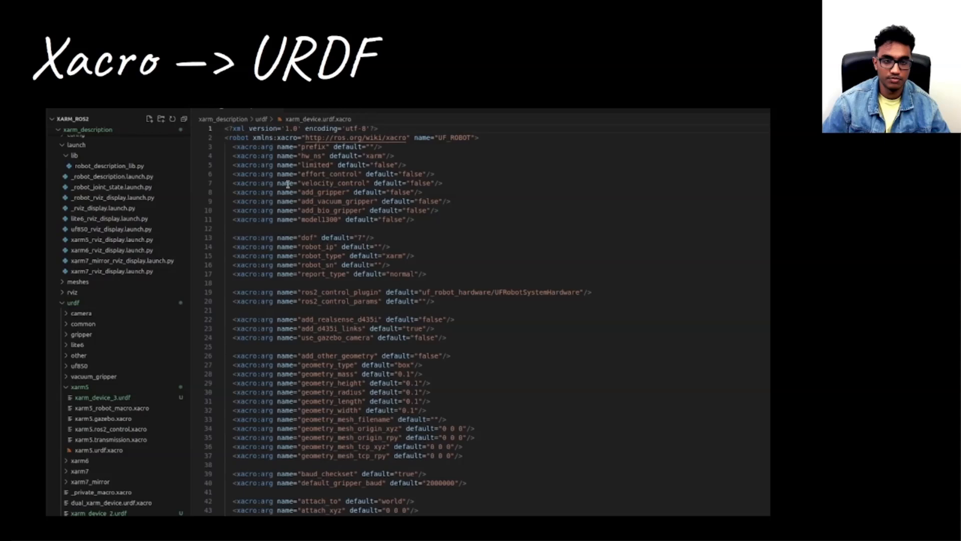
mouse_move(432, 183)
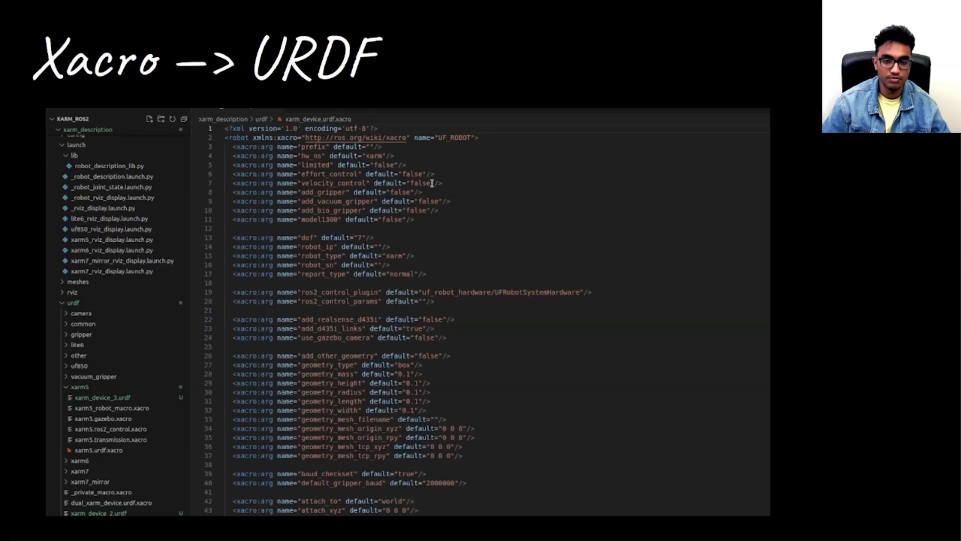
mouse_move(360, 236)
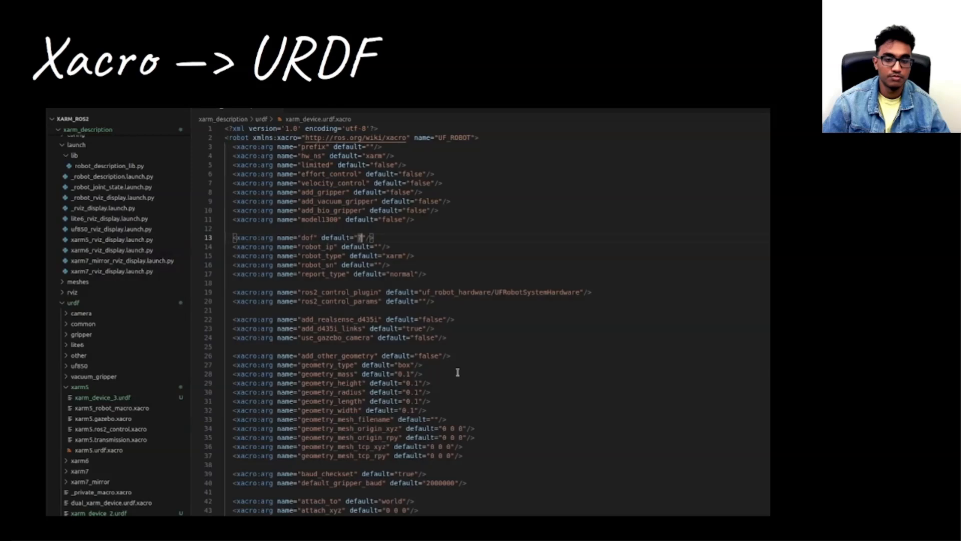
mouse_move(514, 422)
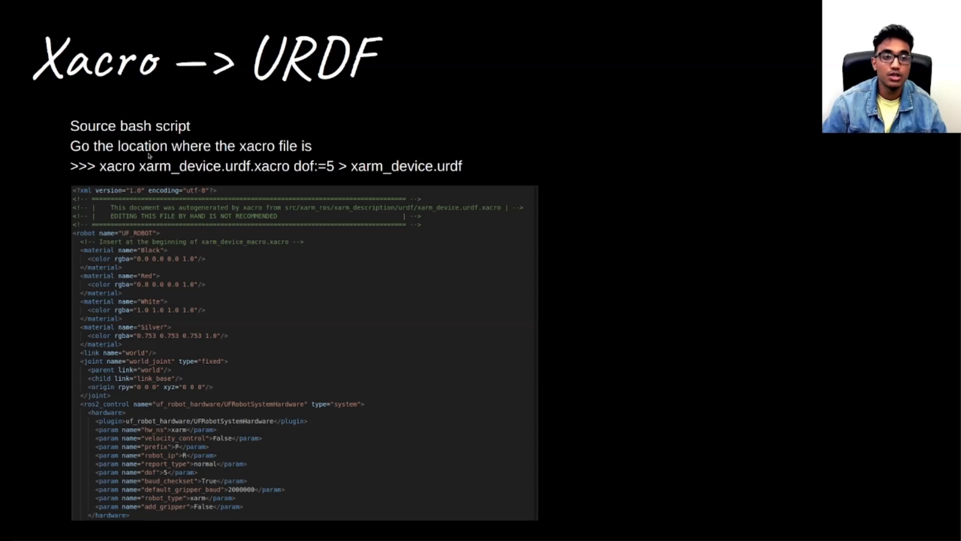
mouse_move(189, 176)
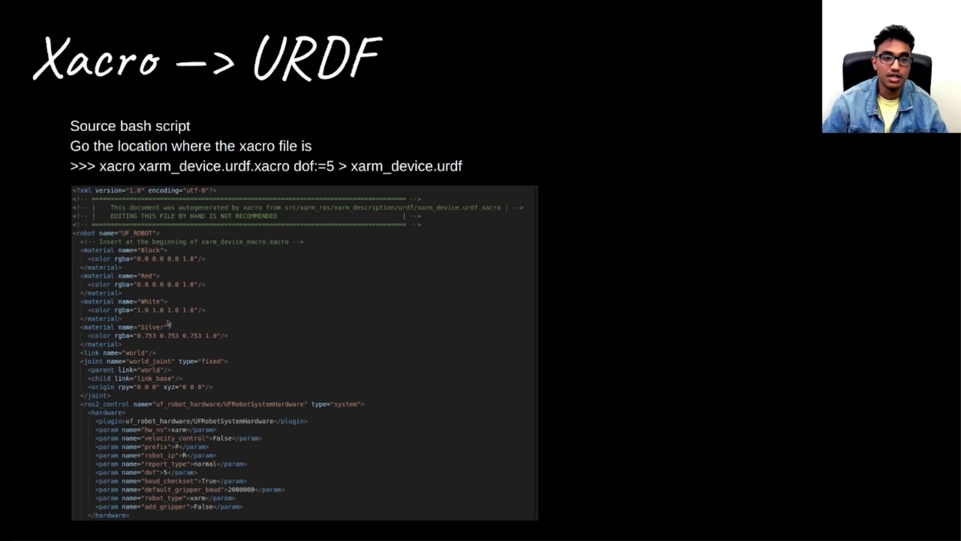
mouse_move(242, 202)
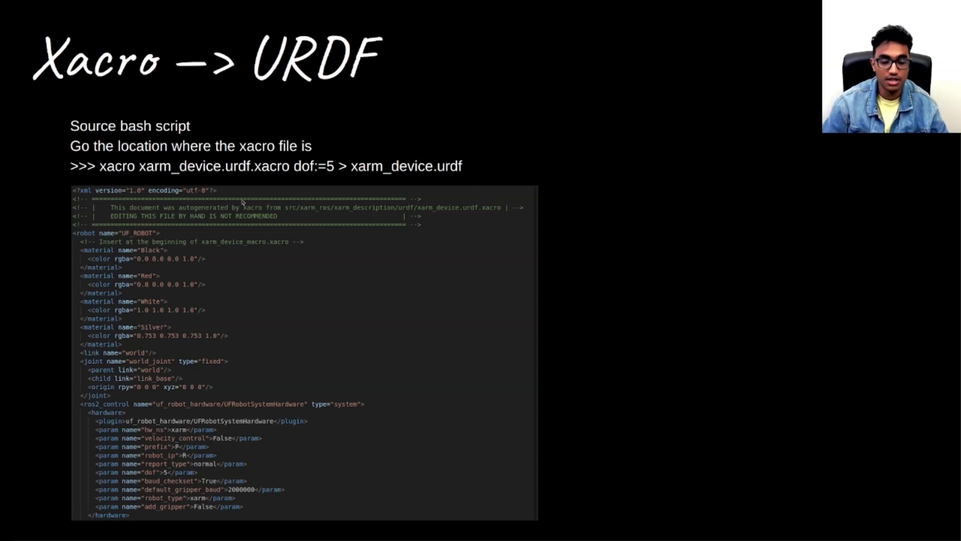
mouse_move(346, 153)
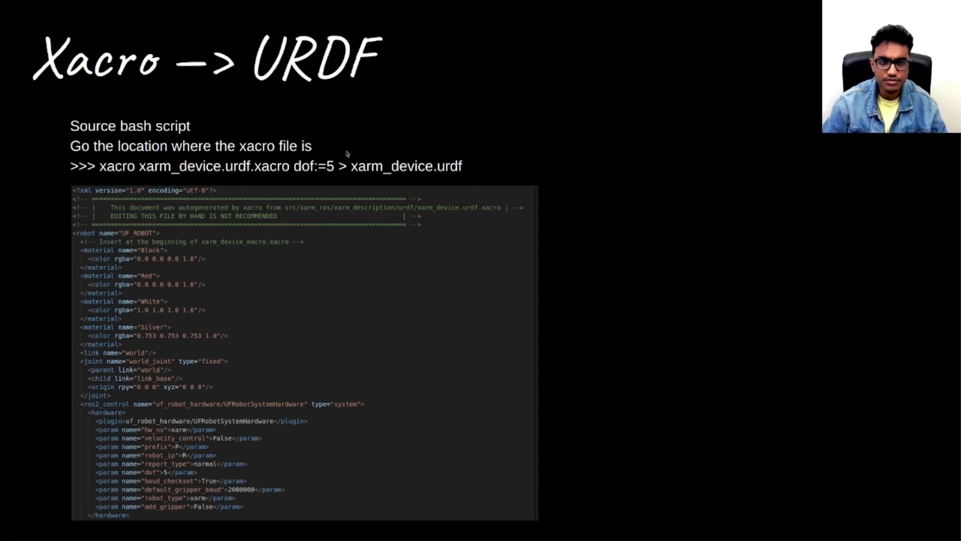
mouse_move(641, 336)
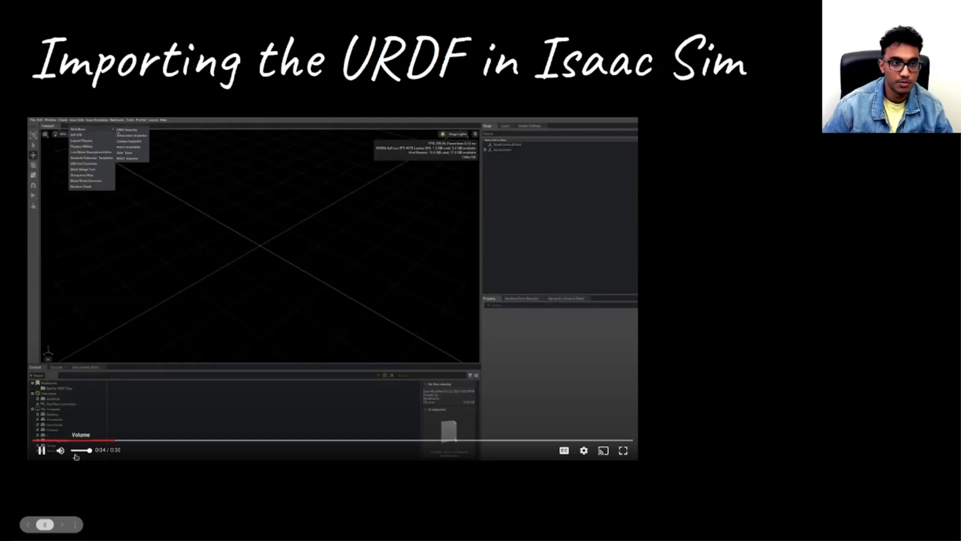
Import the xArm5 URDF file through the Isaac Sim URDF Importer into the stage
left_click(126, 129)
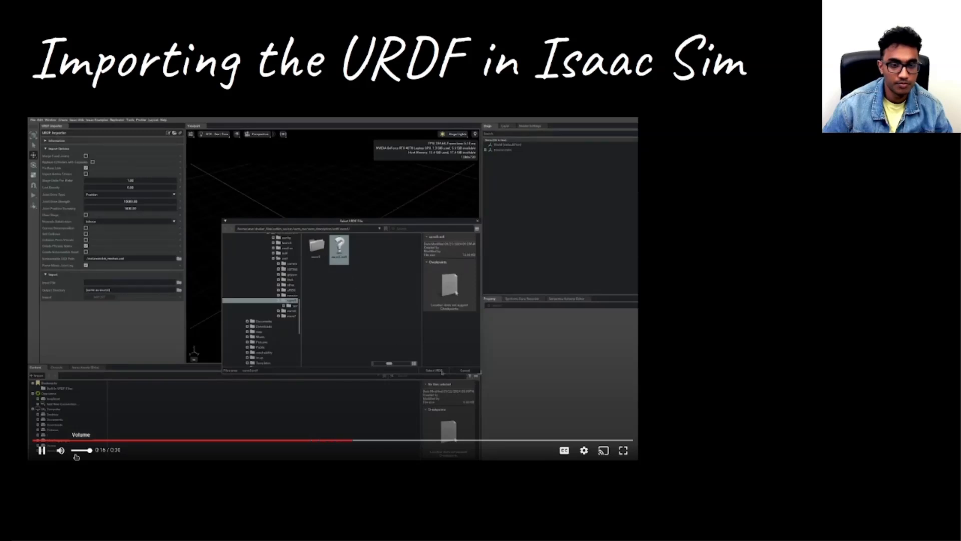
left_click(433, 370)
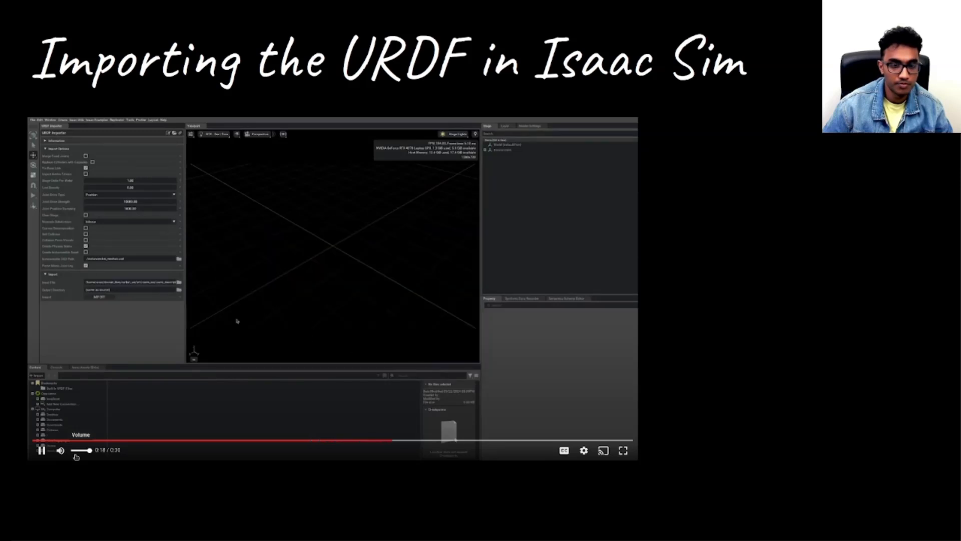
left_click(36, 375)
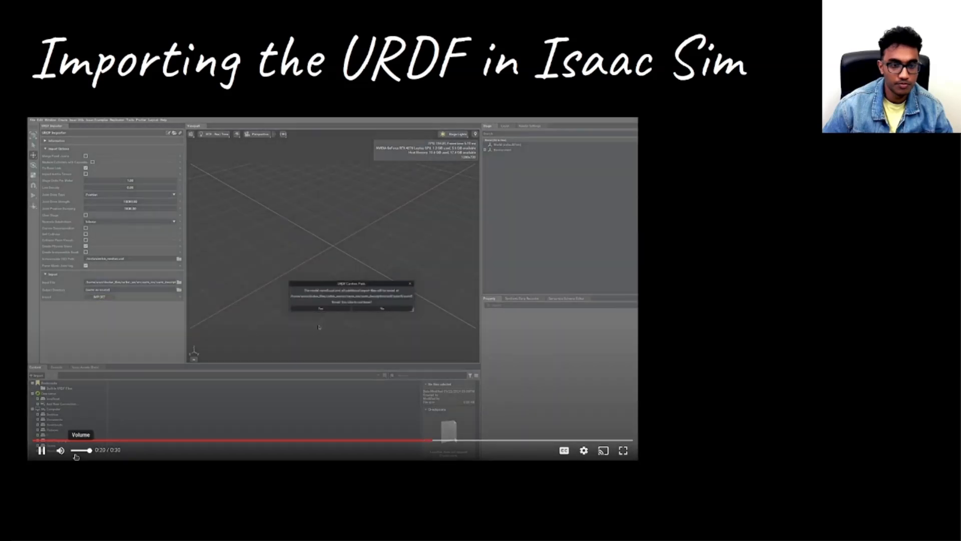
left_click(320, 308)
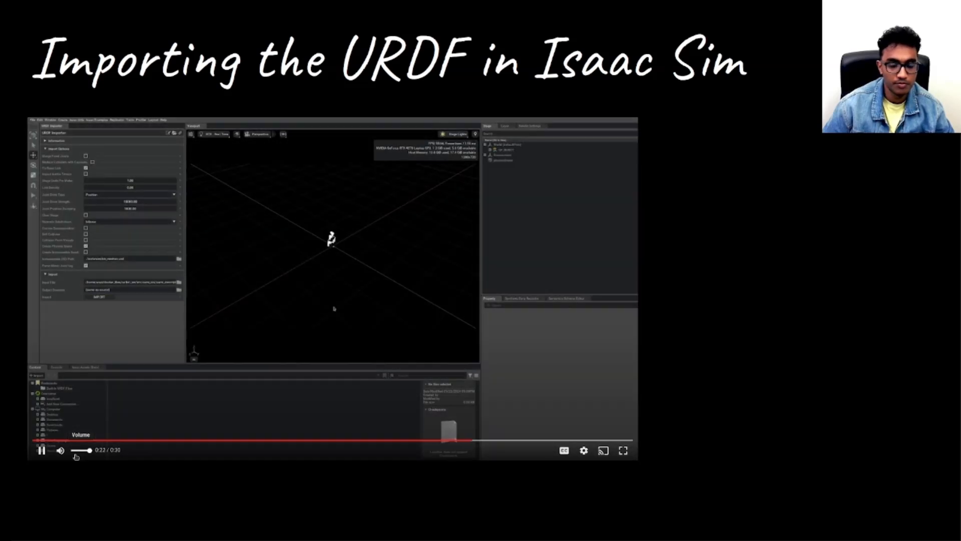